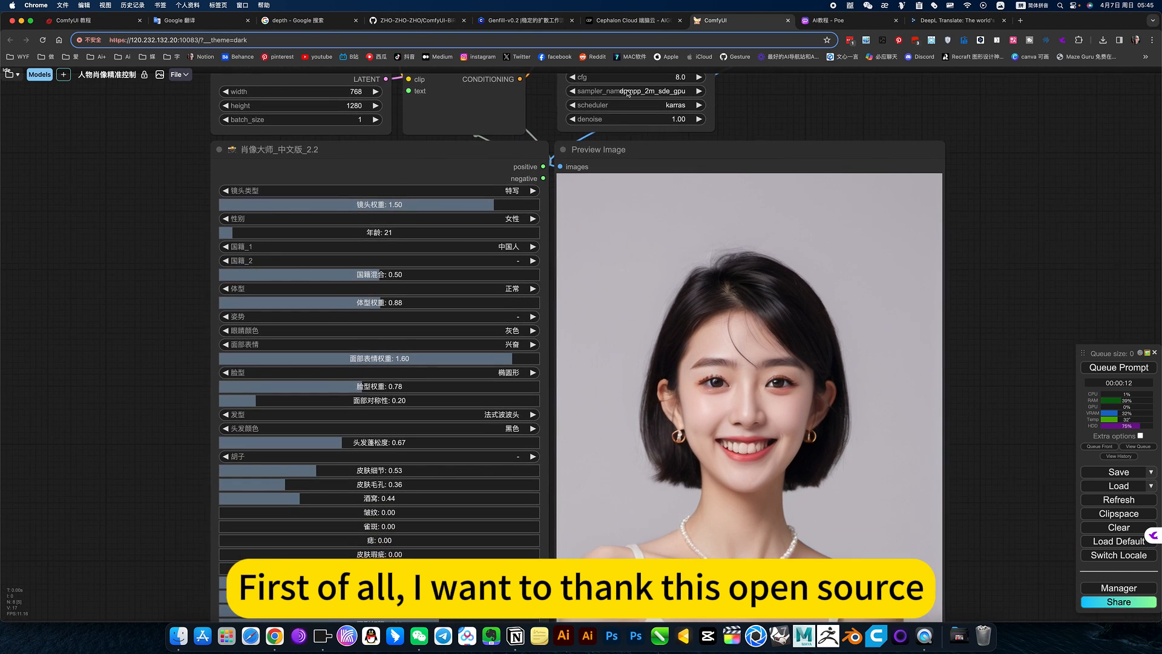
- Review the ComfyUI-BiRefNet-ZHO repository page, then return to the ComfyUI portrait workflow
{"action": "left_click", "coordinate": [418, 20]}
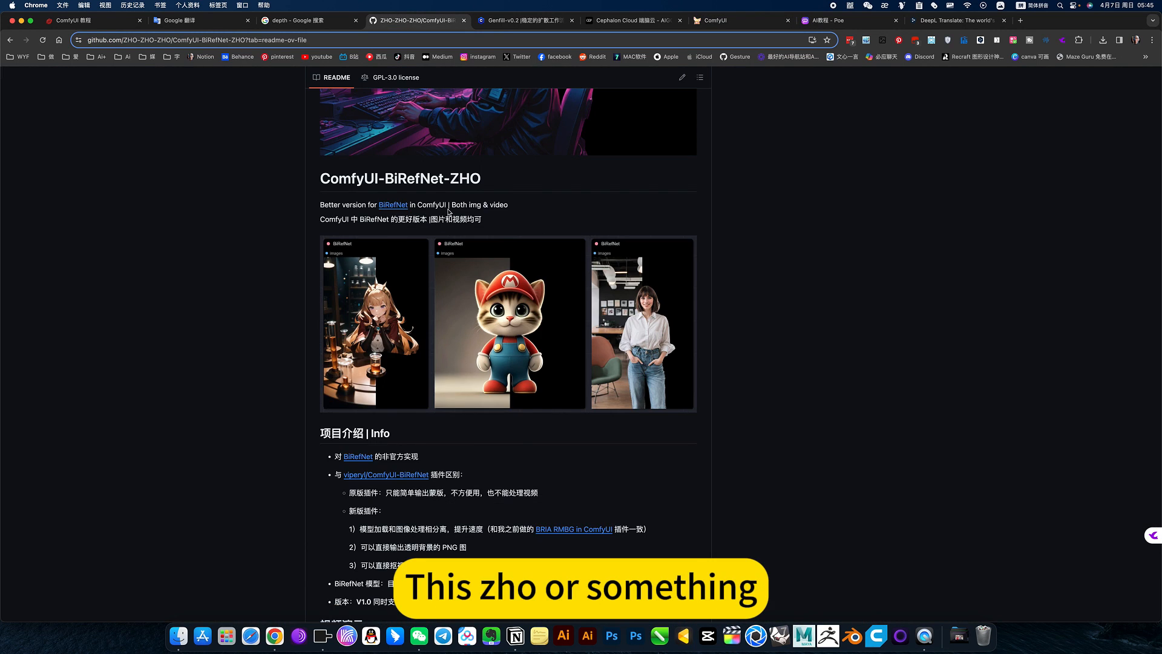
{"action": "scroll", "scroll_direction": "up", "scroll_amount": 3}
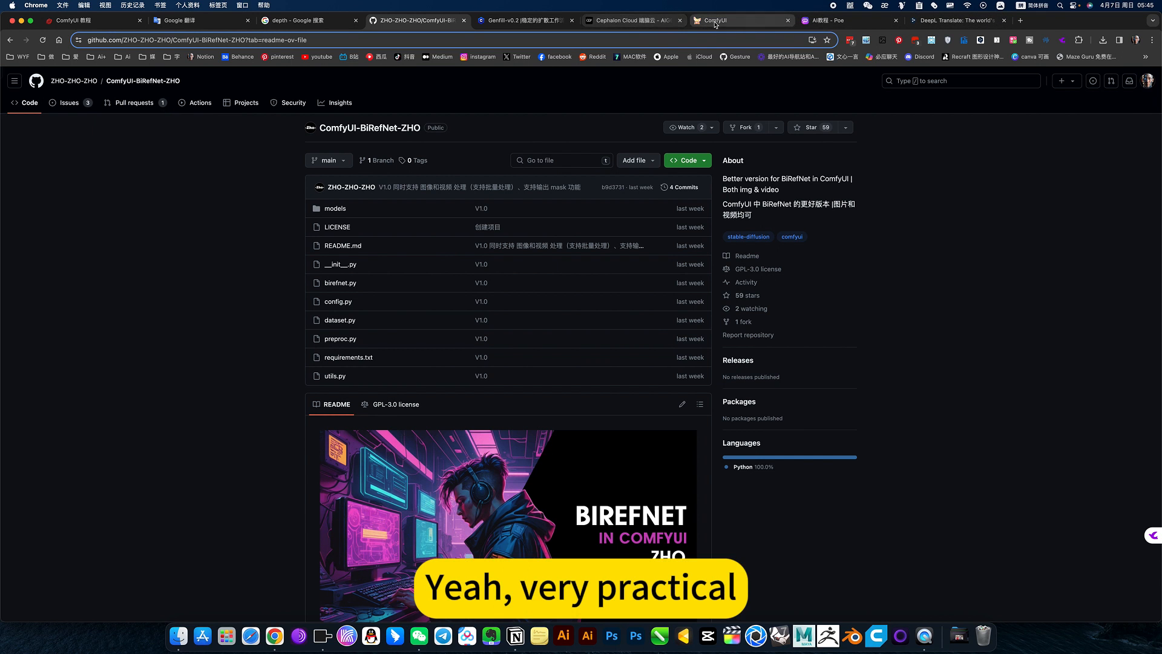
{"action": "left_click", "coordinate": [714, 21]}
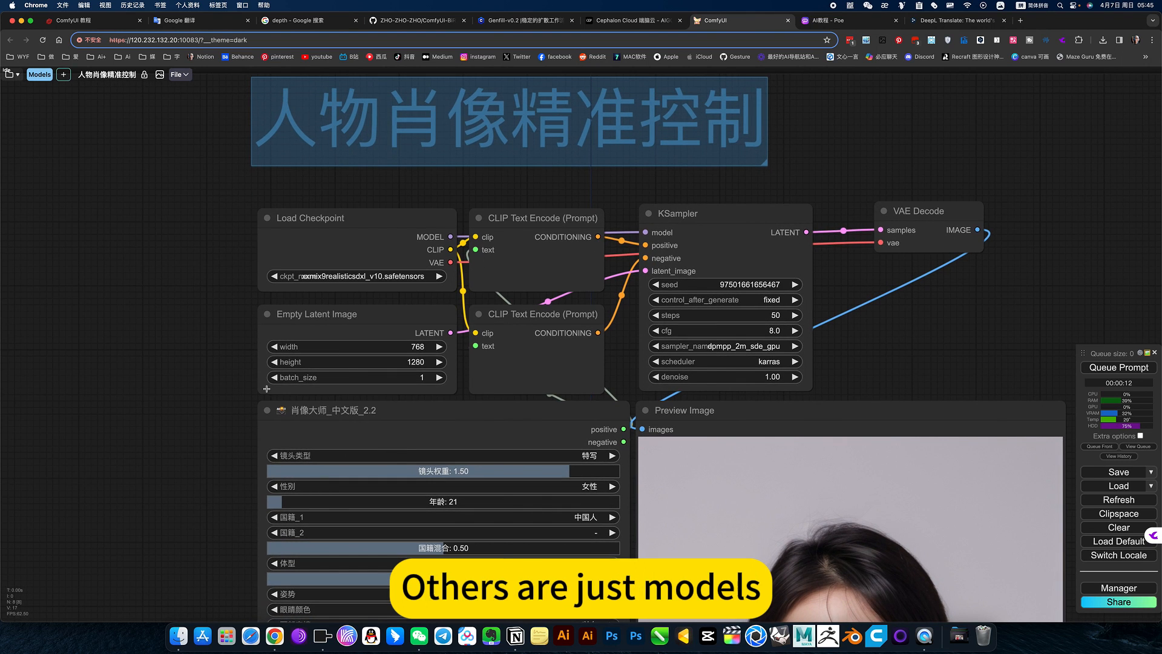
- Inspect the shot type list in the 肖像大师 node and leave it unchanged
{"action": "left_click", "coordinate": [356, 276]}
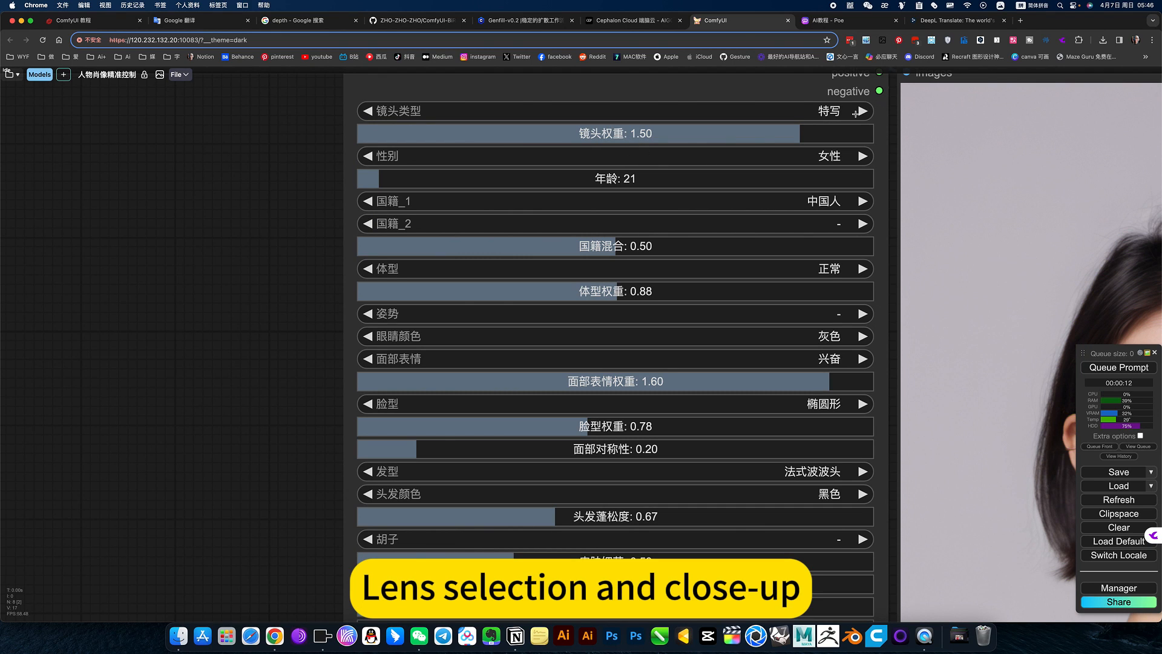
{"action": "left_click", "coordinate": [831, 112]}
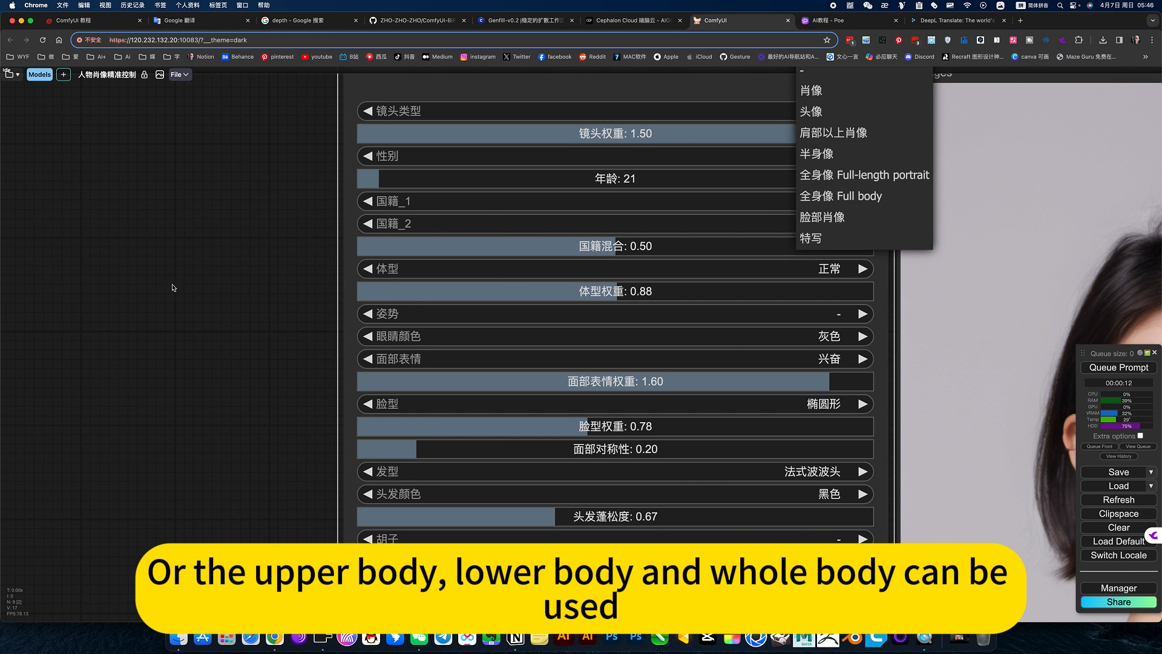
{"action": "left_click", "coordinate": [811, 238]}
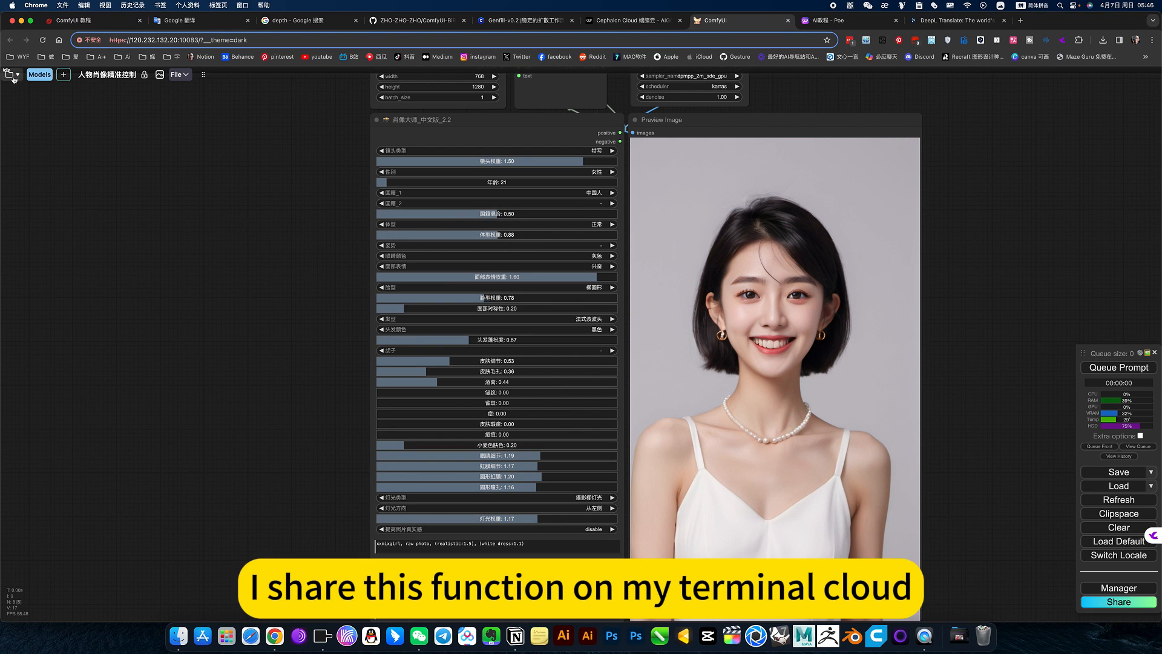
- In Notion, expand 下载设置 under 人物肖像精准控制 to show the XXMix model link and workflow JSON, then return to ComfyUI
{"action": "left_click", "coordinate": [12, 74]}
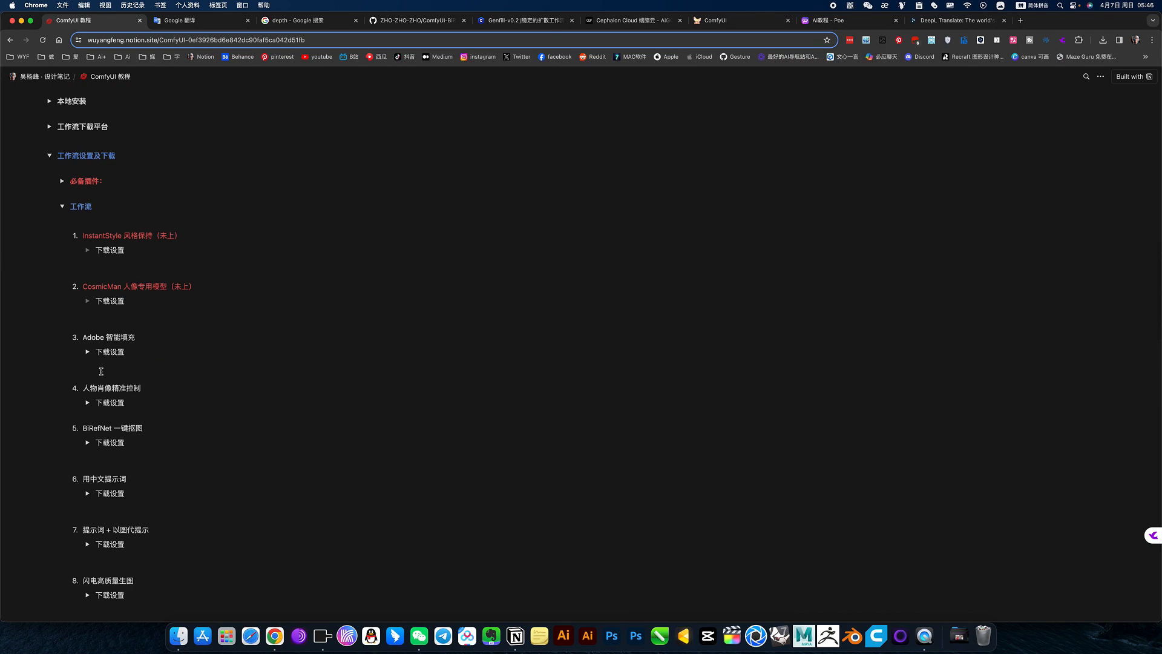
{"action": "left_click", "coordinate": [87, 402]}
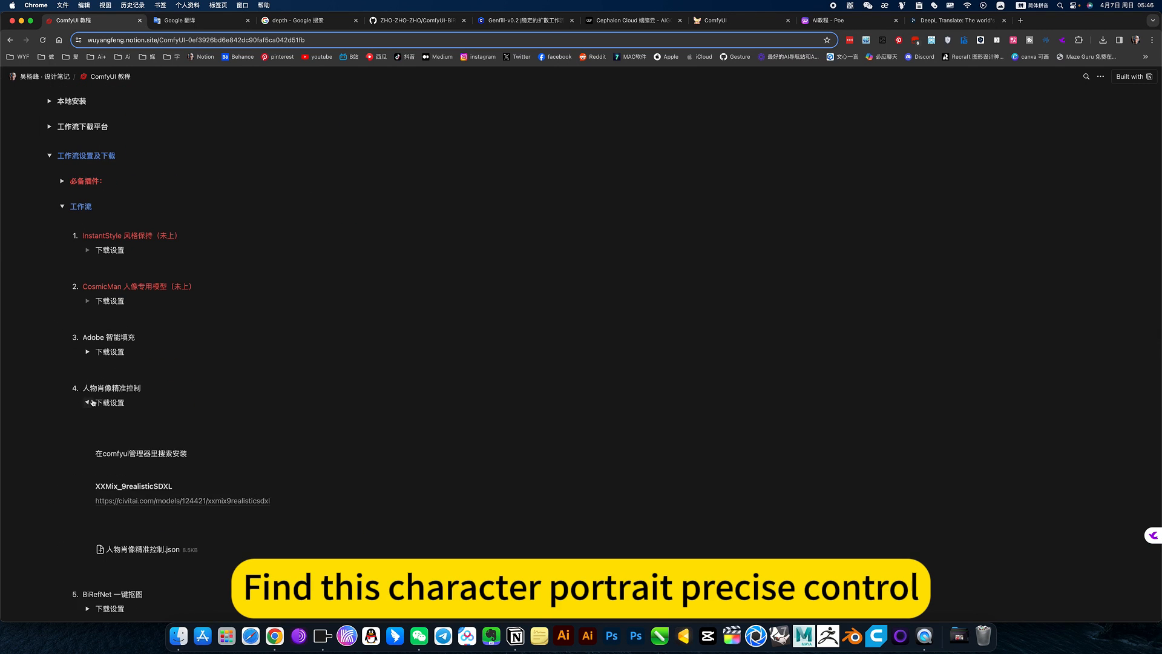
{"action": "scroll", "scroll_direction": "down", "scroll_amount": 3}
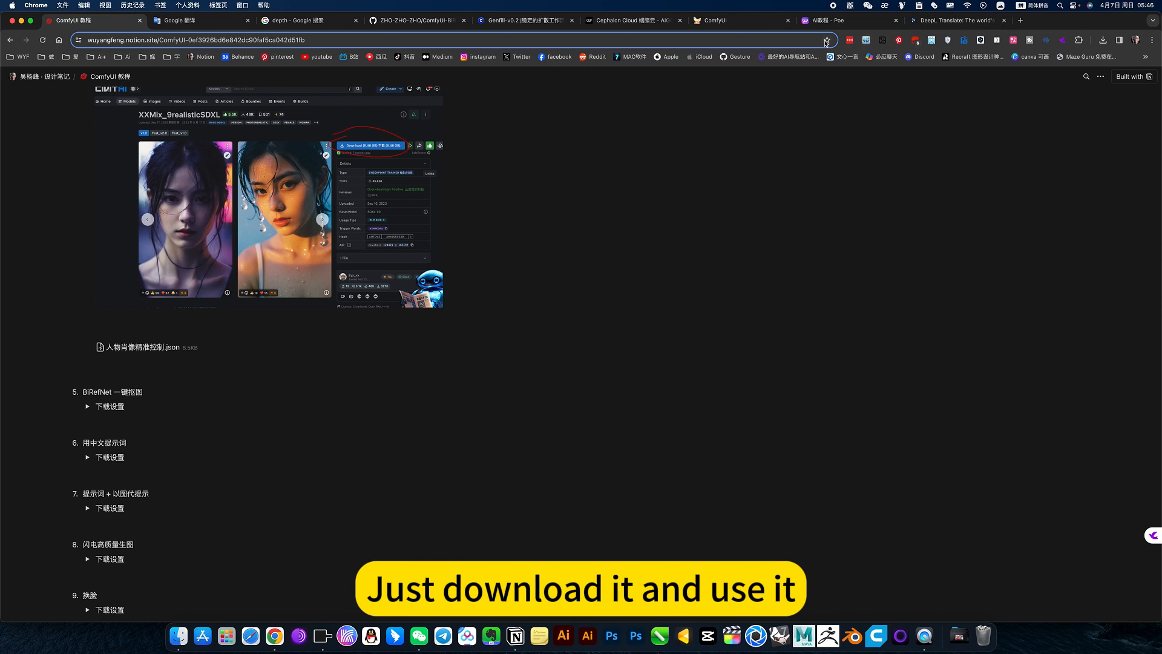
{"action": "left_click", "coordinate": [739, 21]}
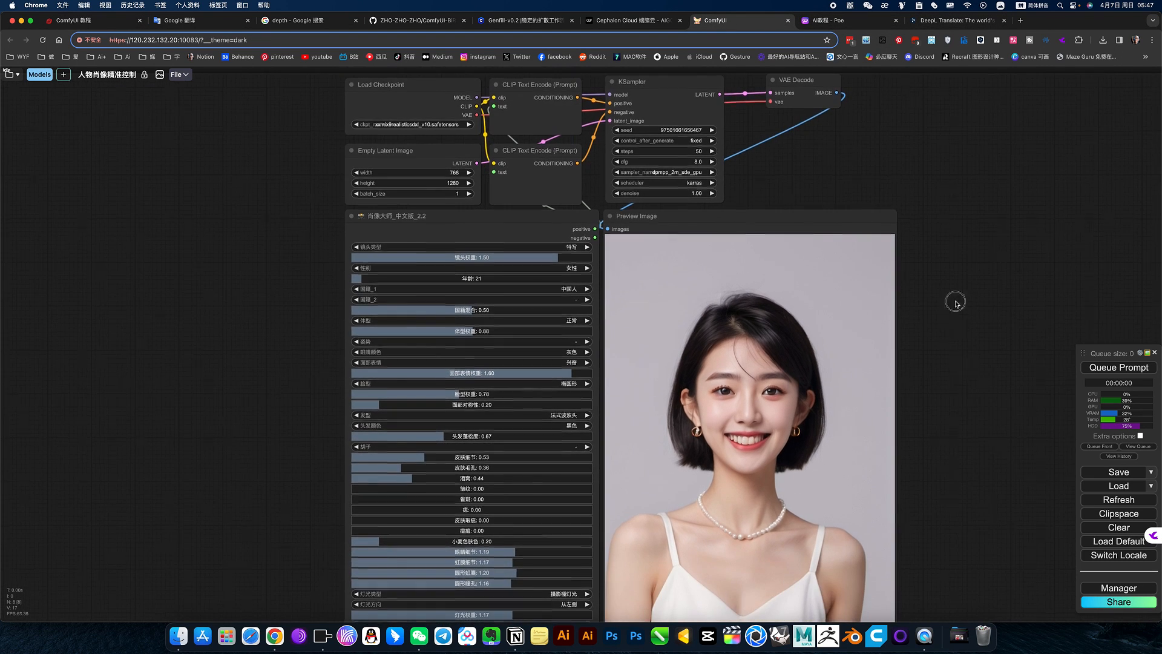
- Scroll the 肖像大师 node to view its shot type, dimple settings and the generated portrait
{"action": "scroll", "scroll_direction": "down", "scroll_amount": 3}
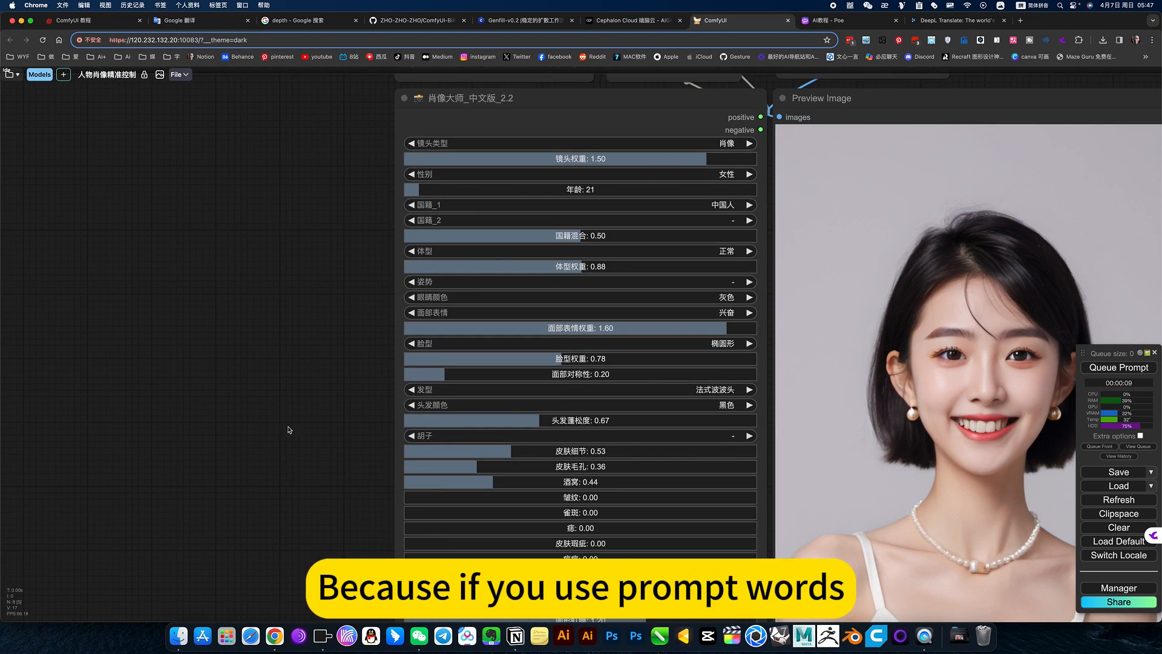
{"action": "scroll", "scroll_direction": "down", "scroll_amount": 3}
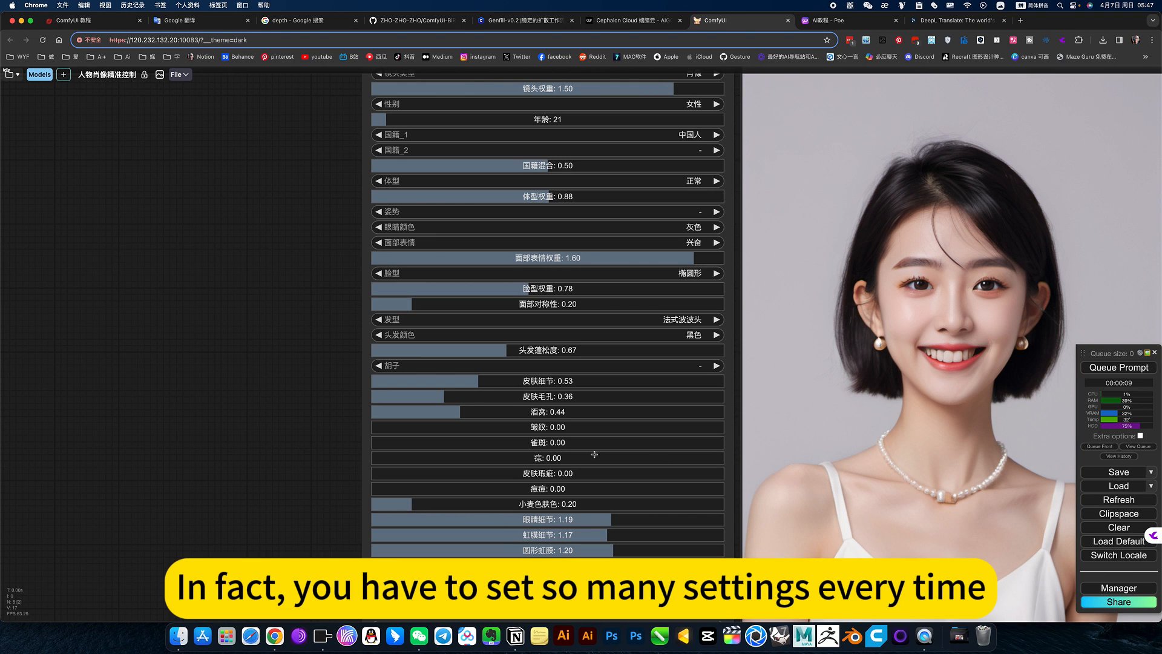
{"action": "mouse_move", "coordinate": [551, 334]}
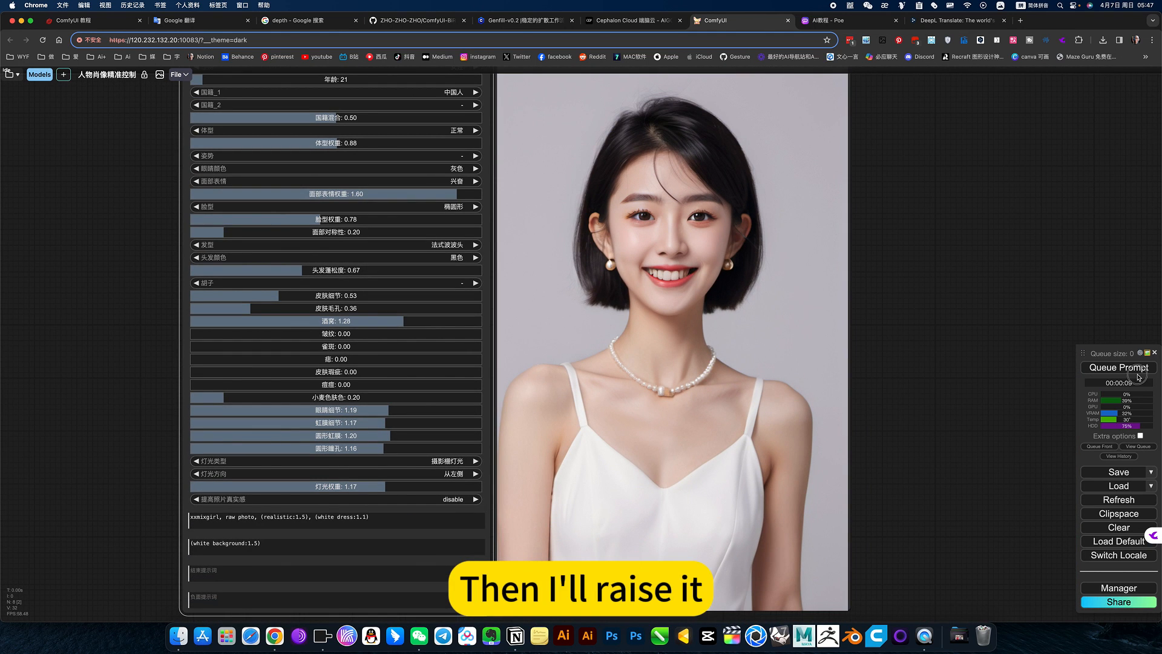
- Queue the prompt twice to generate new portraits with randomized seed and skin detail 1.63
{"action": "left_click", "coordinate": [1119, 367]}
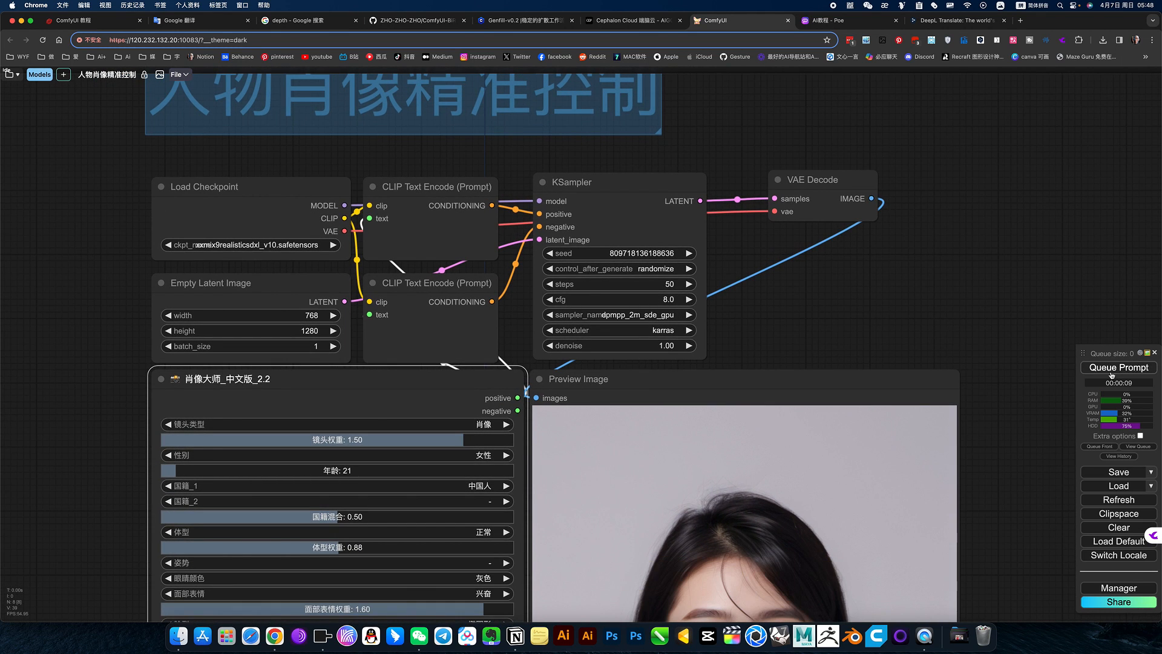
{"action": "left_click", "coordinate": [1118, 369]}
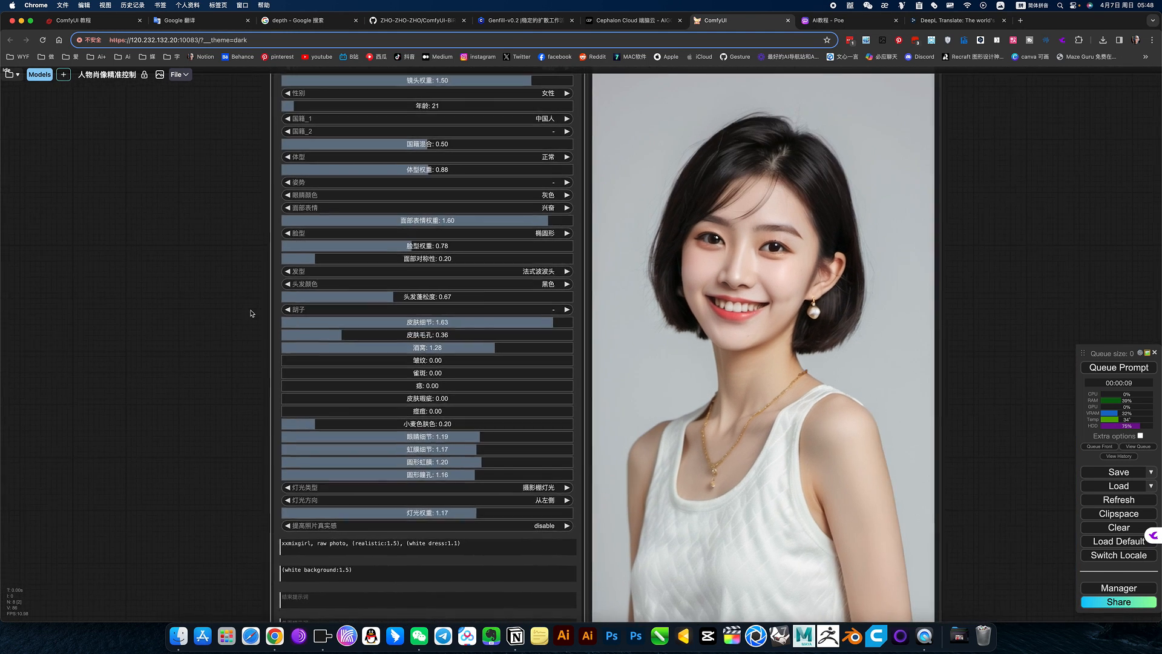
- Set 发型 to 波波头, queue a new portrait, and expand the saved-workflow folder listing 人物肖像精准控制
{"action": "left_click", "coordinate": [548, 271]}
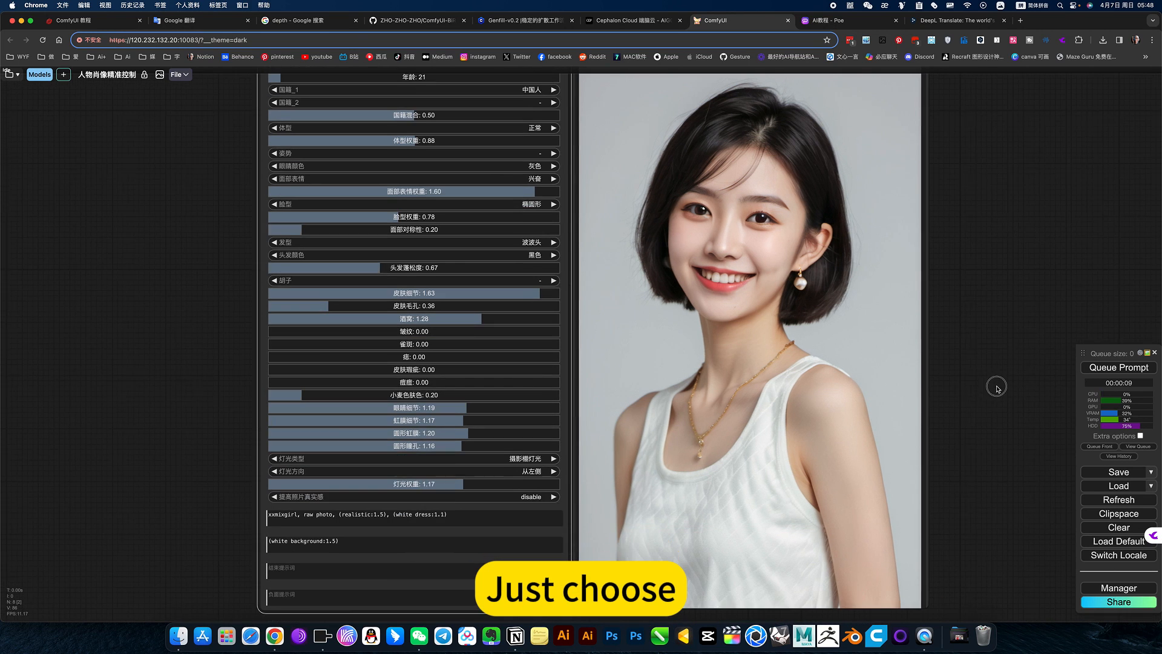
{"action": "left_click", "coordinate": [1118, 368]}
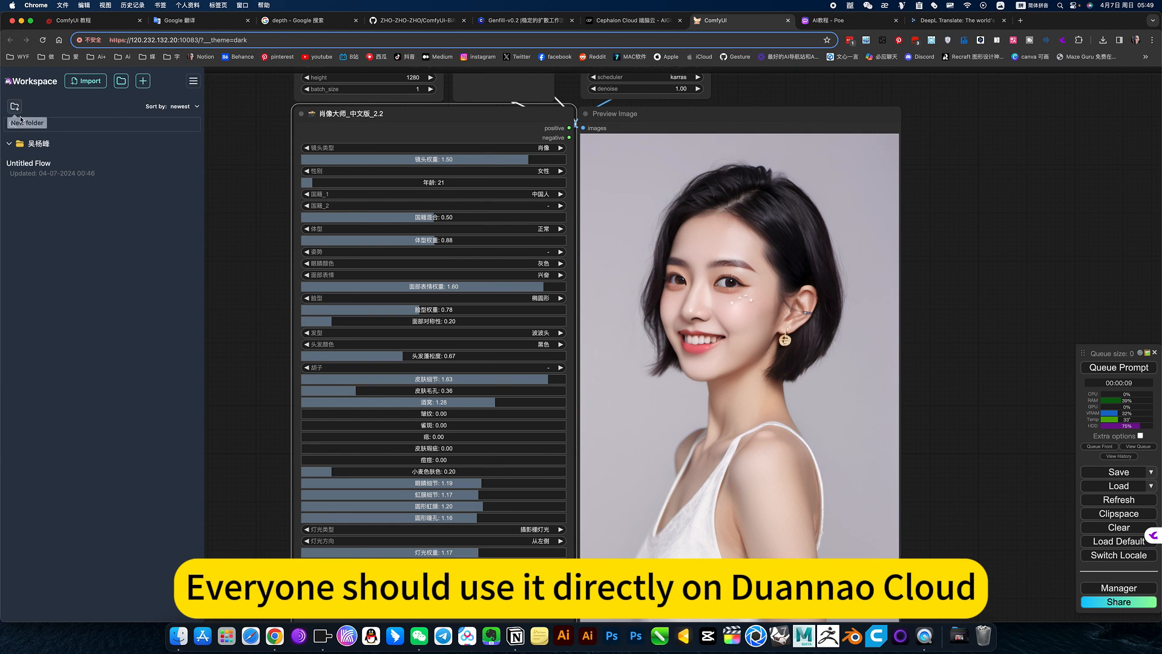
{"action": "left_click", "coordinate": [34, 143]}
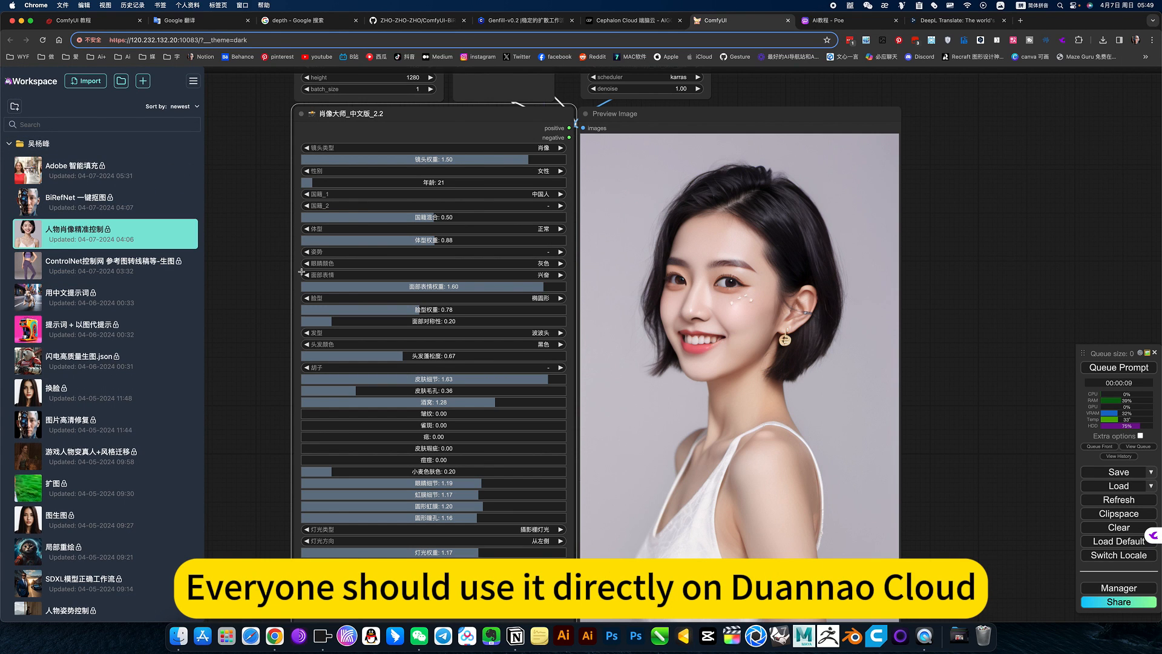